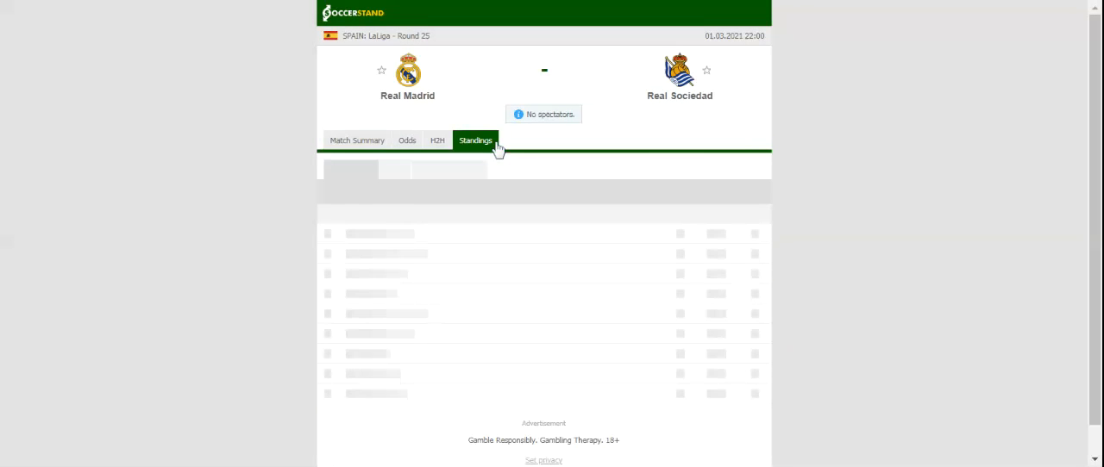
Show the full LaLiga standings table with overall rankings for both clubs.
click(475, 140)
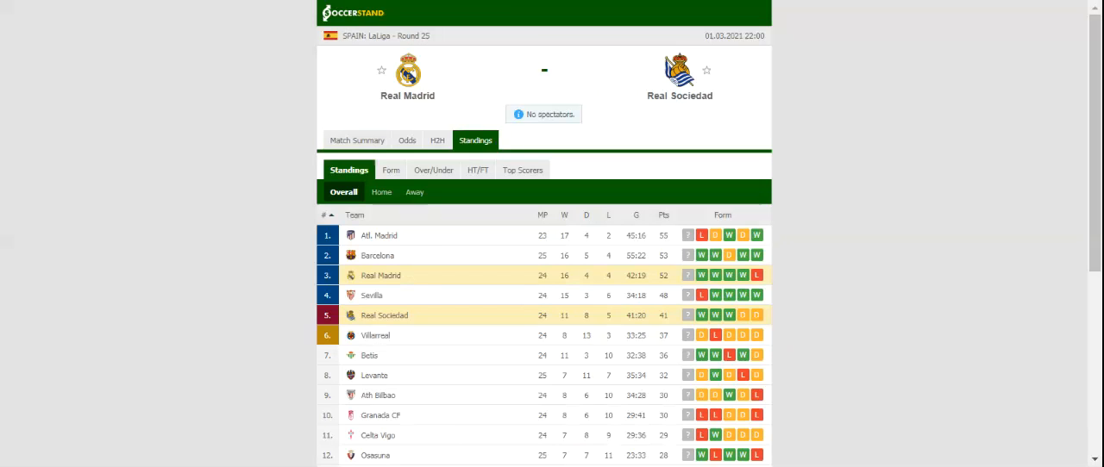
Switch from the standings to the H2H section for Real Madrid and Real Sociedad.
click(445, 140)
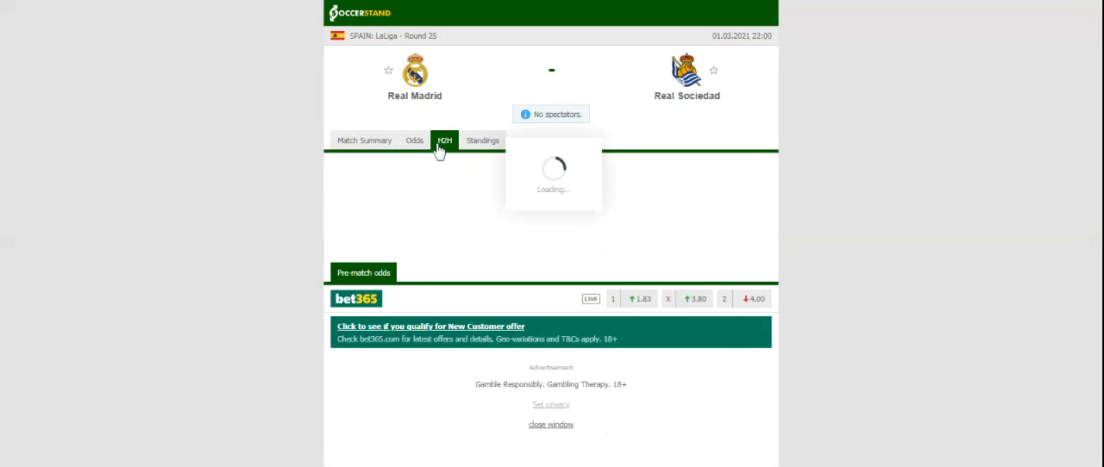
Load each team's last matches and their head-to-head results list.
click(445, 140)
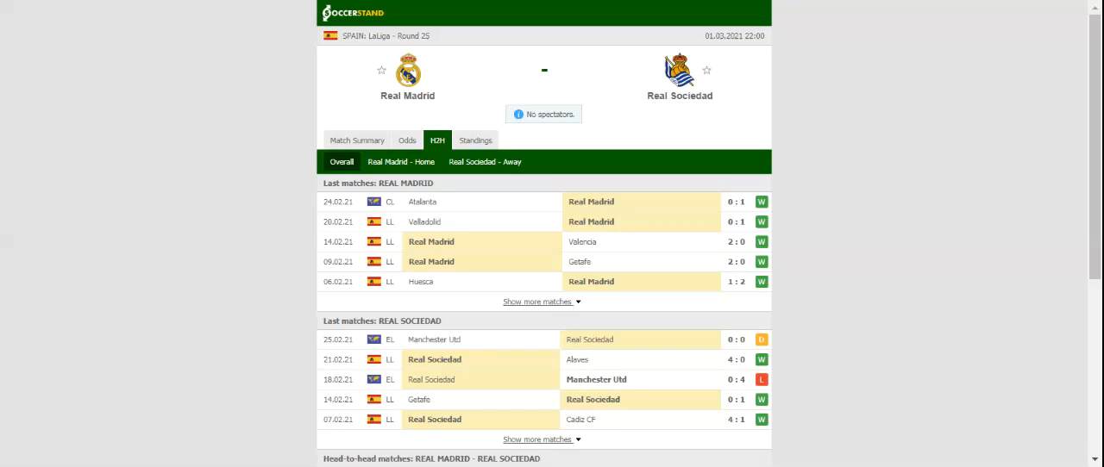
Show full-time 1X2 odds from bet365, 1XBET and other bookmakers.
click(407, 140)
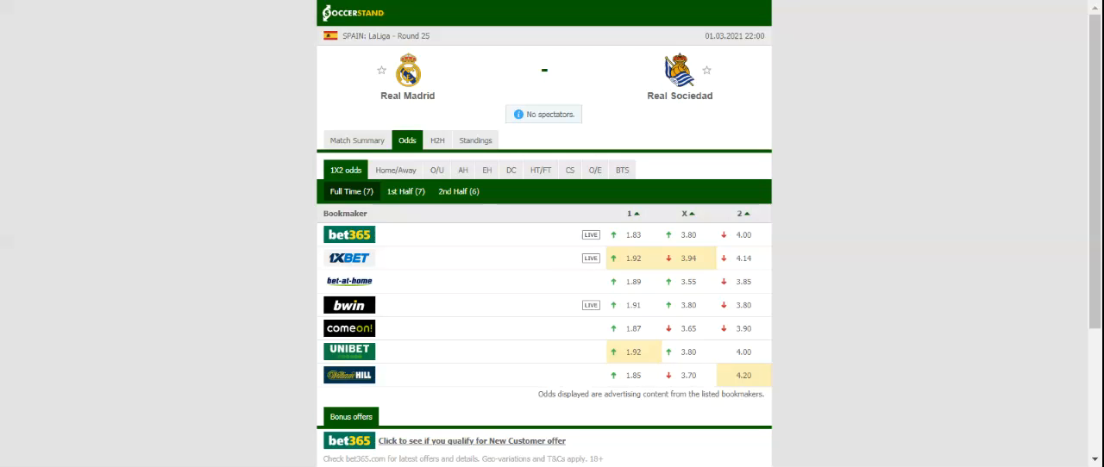
mouse_move(438, 140)
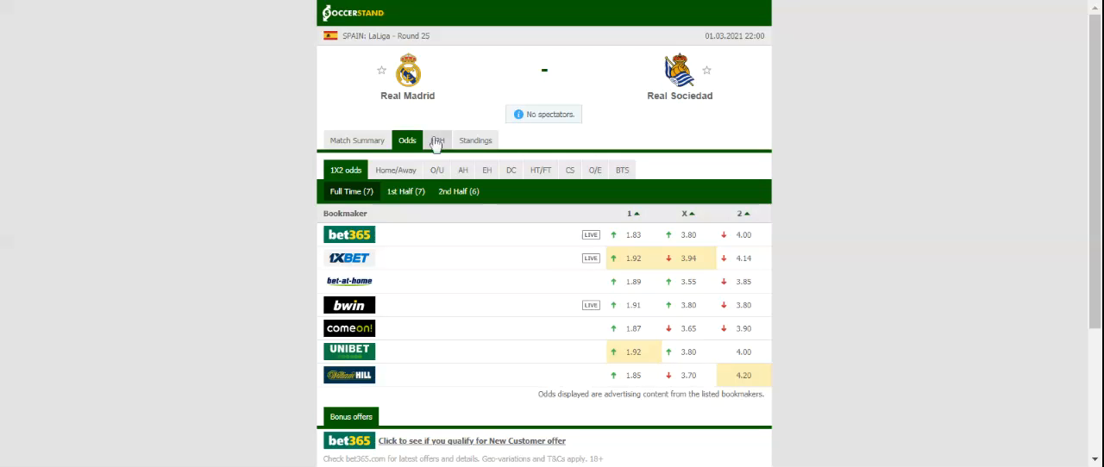